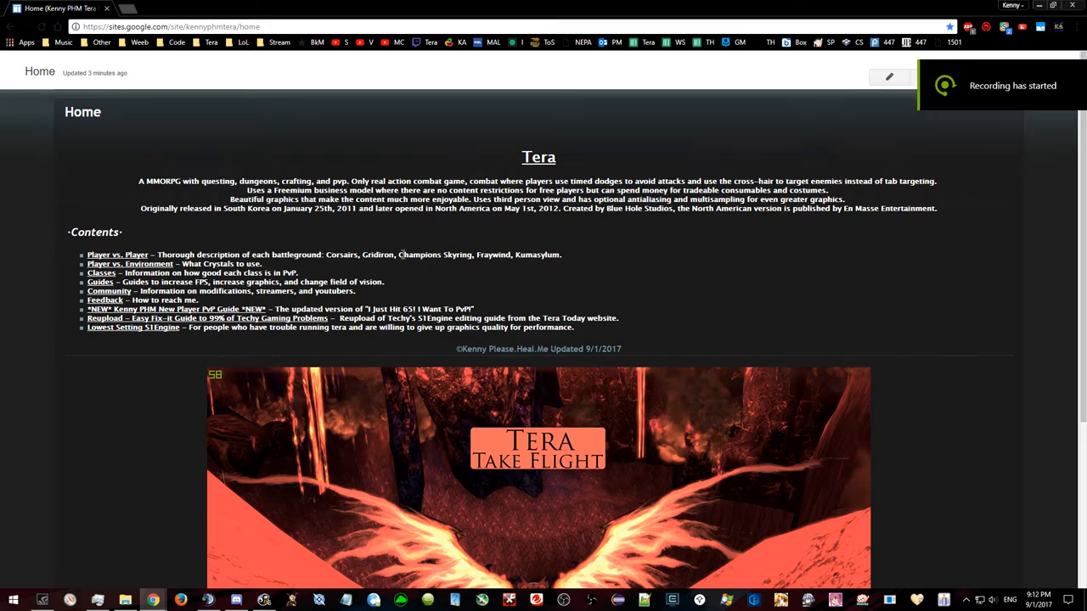
mouse_move(255, 286)
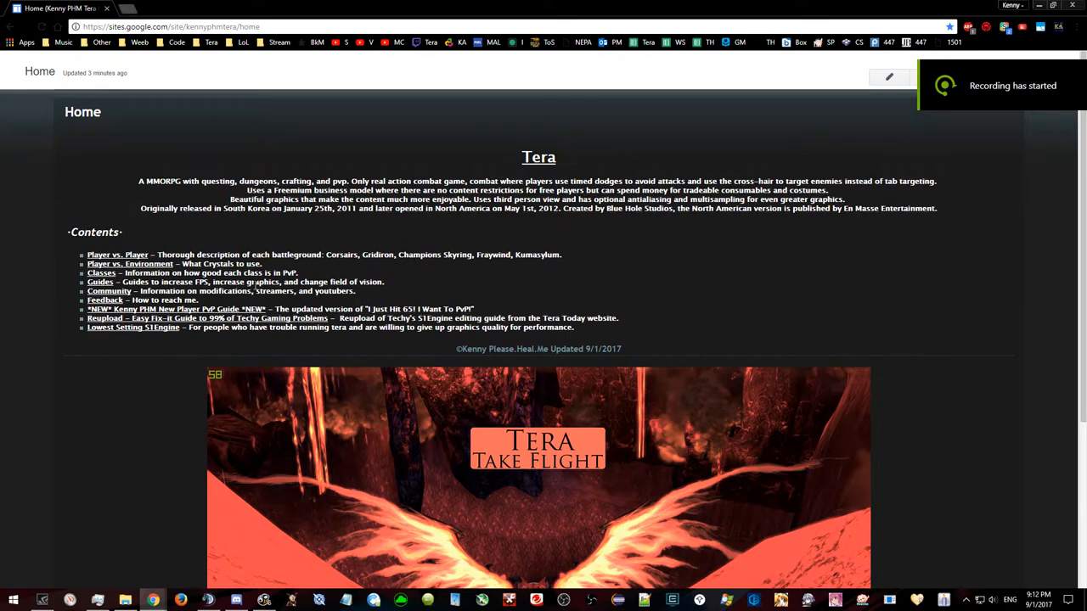
Step: Open the *NEW* Kenny PHM New Player PvP Guide and read down to Crowd Control
click(174, 309)
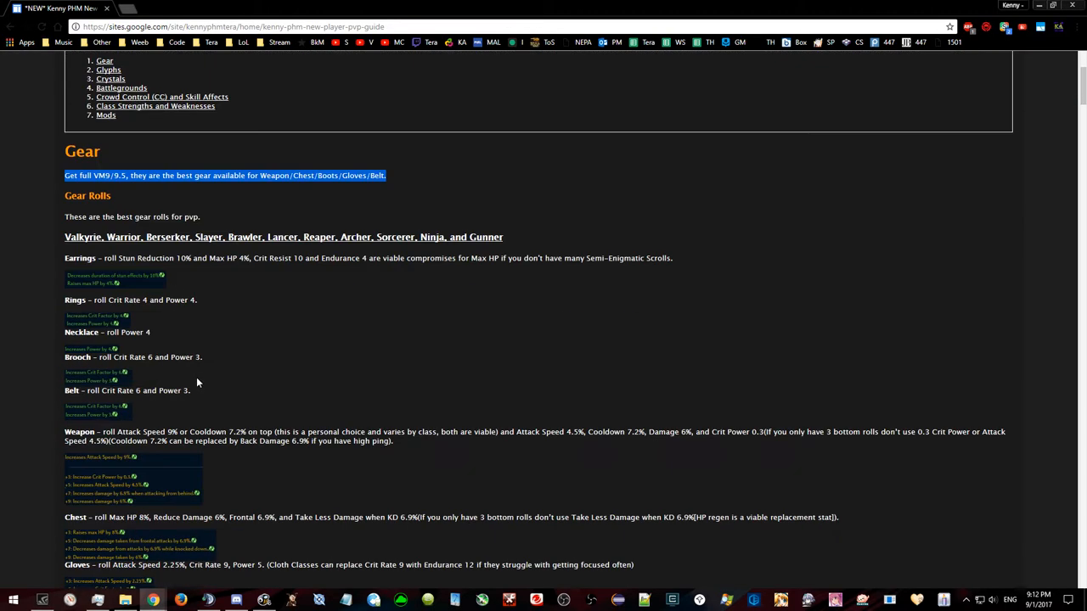
scroll(down, 3)
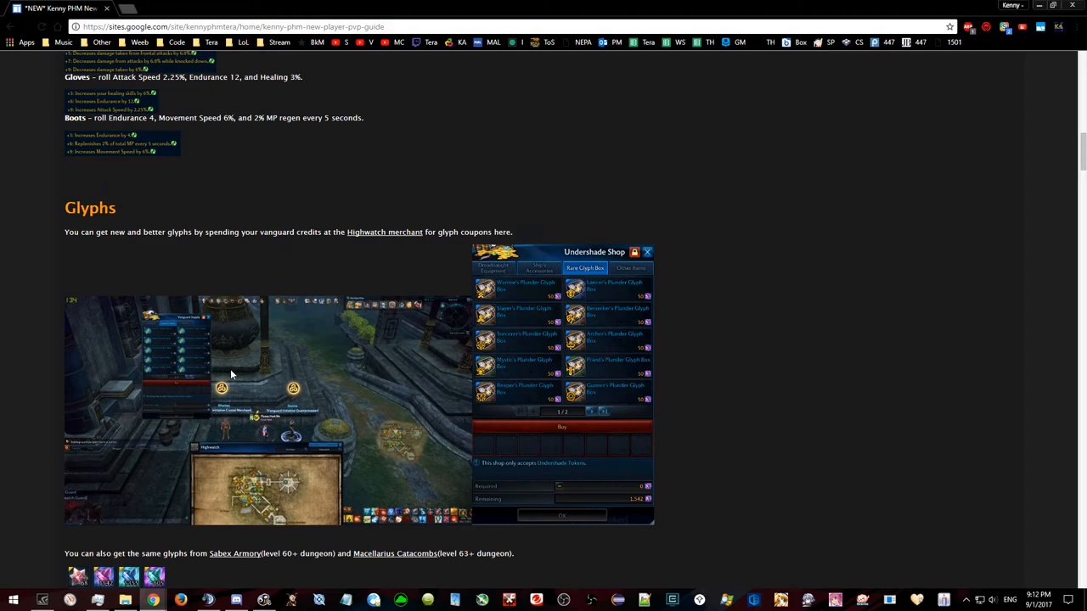
scroll(down, 3)
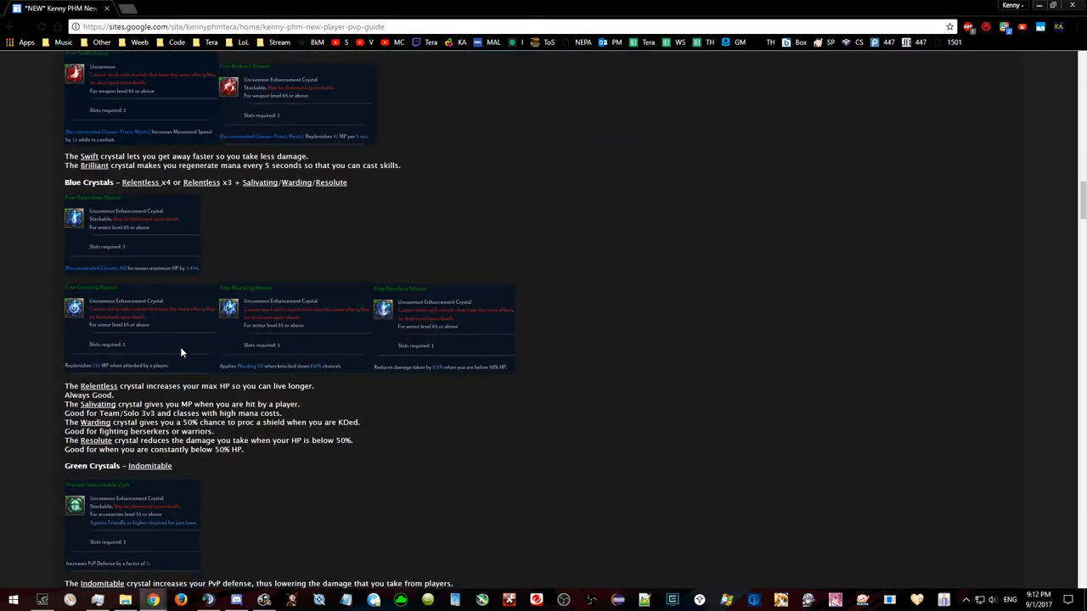
scroll(down, 3)
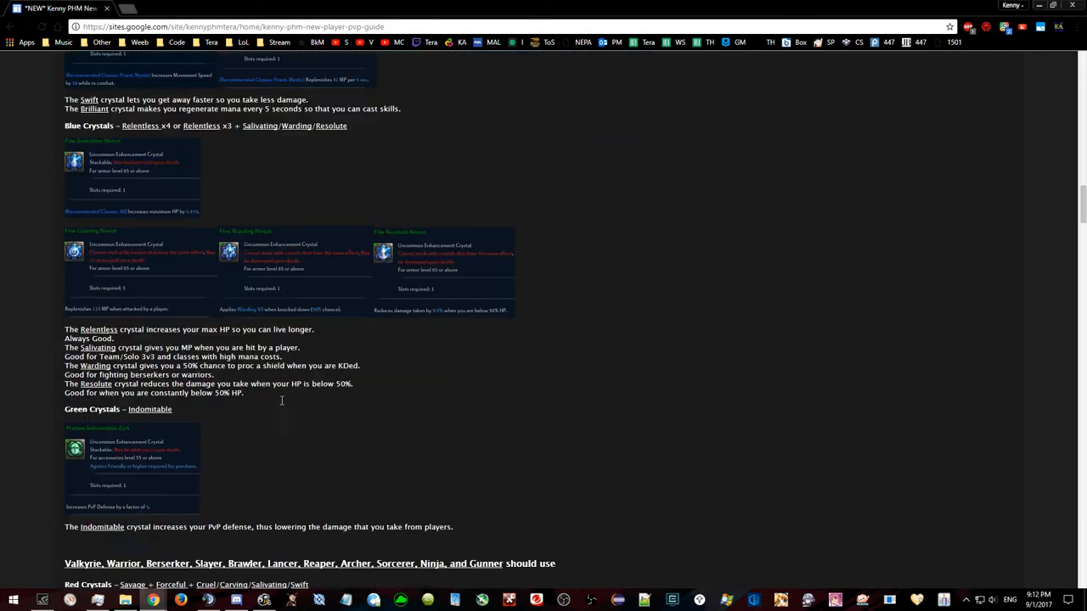
scroll(down, 3)
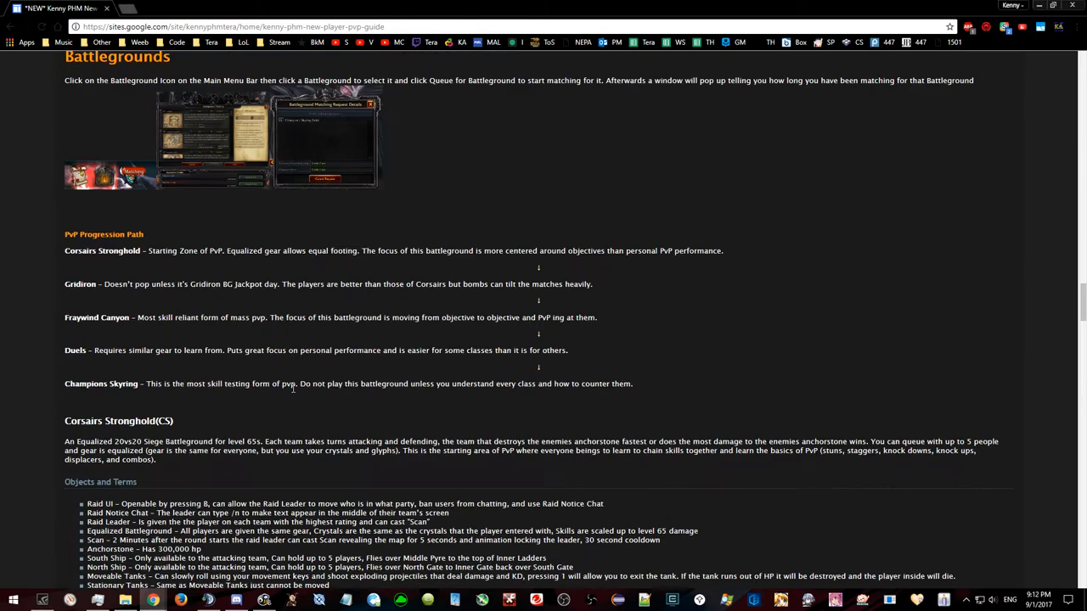
scroll(down, 3)
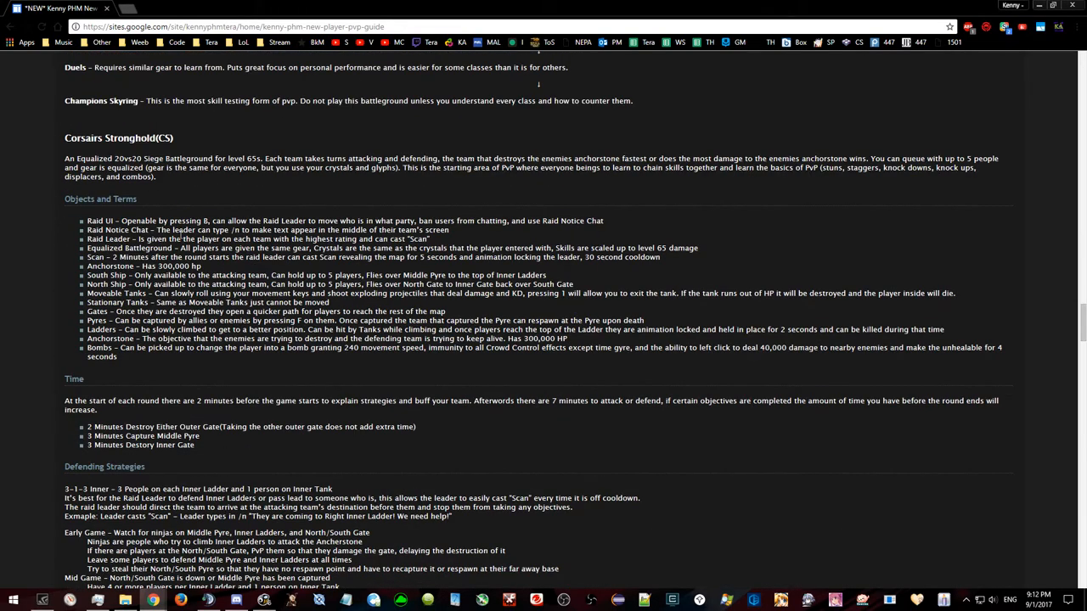
scroll(down, 3)
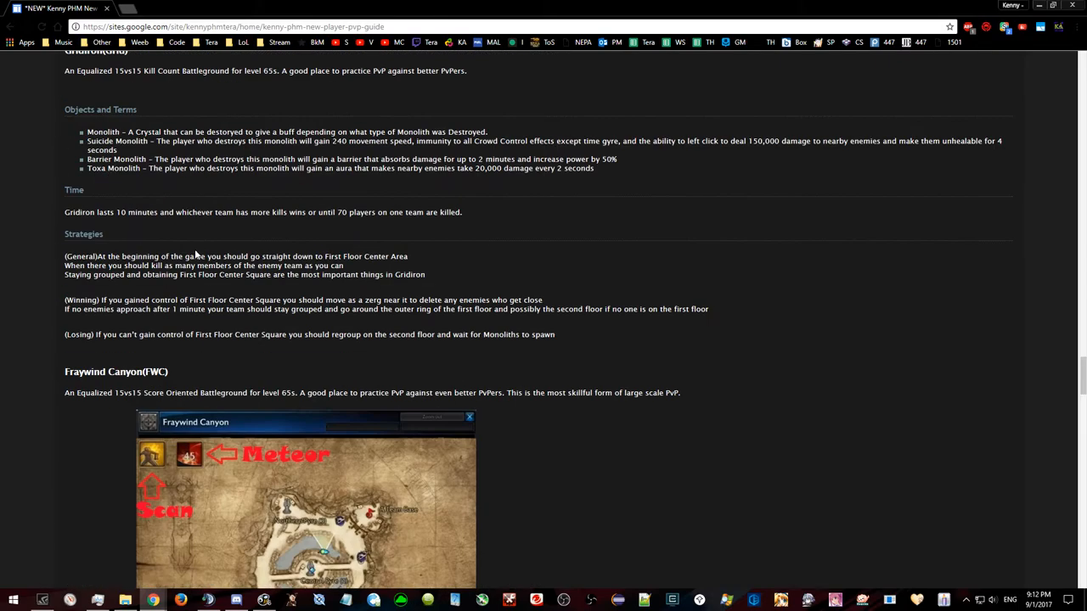
scroll(down, 3)
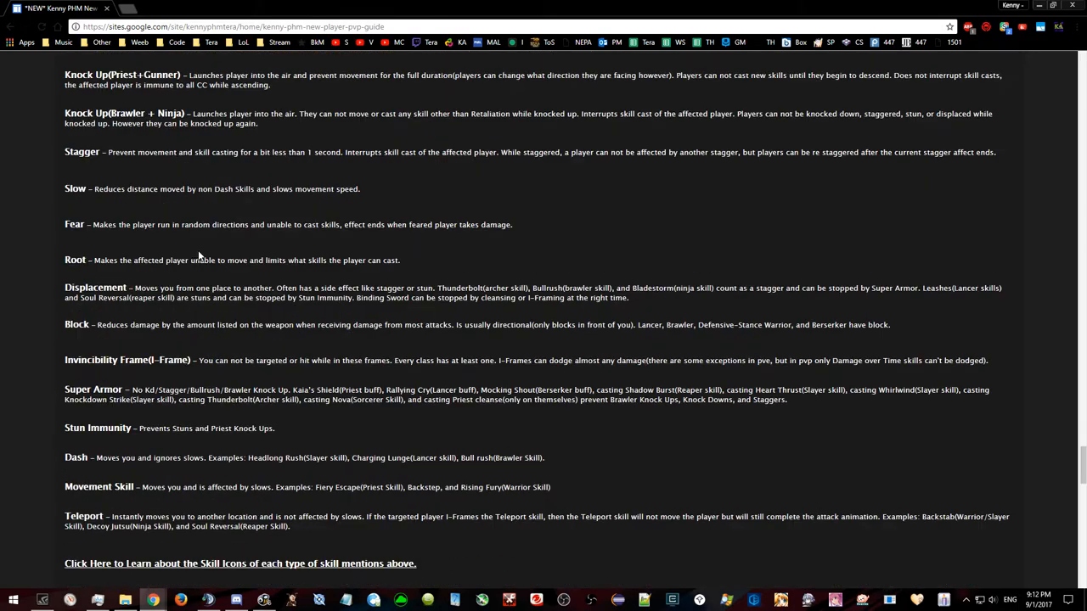
scroll(up, 3)
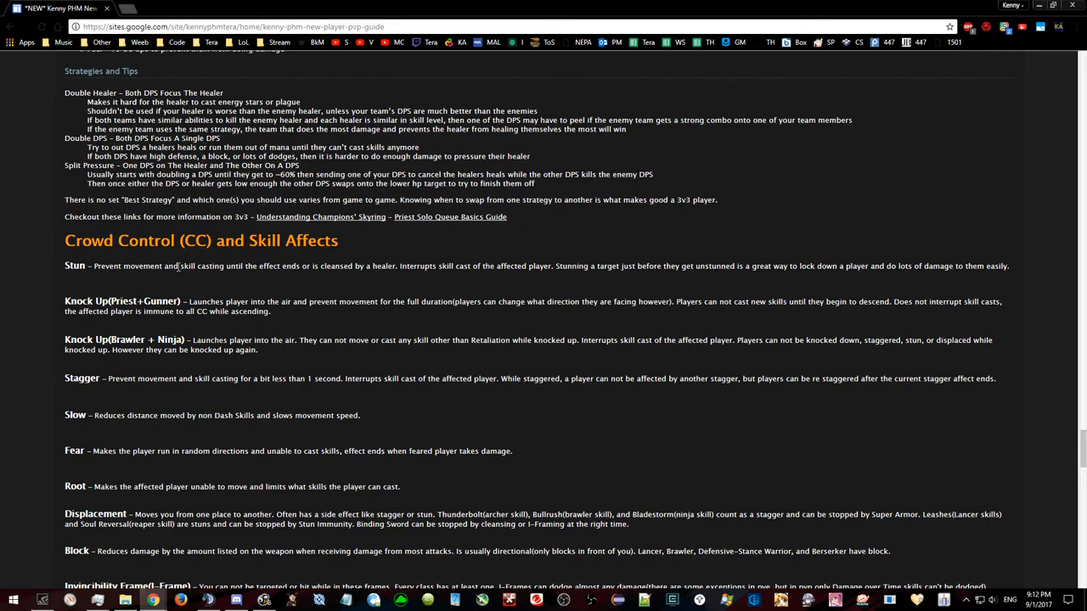
scroll(down, 3)
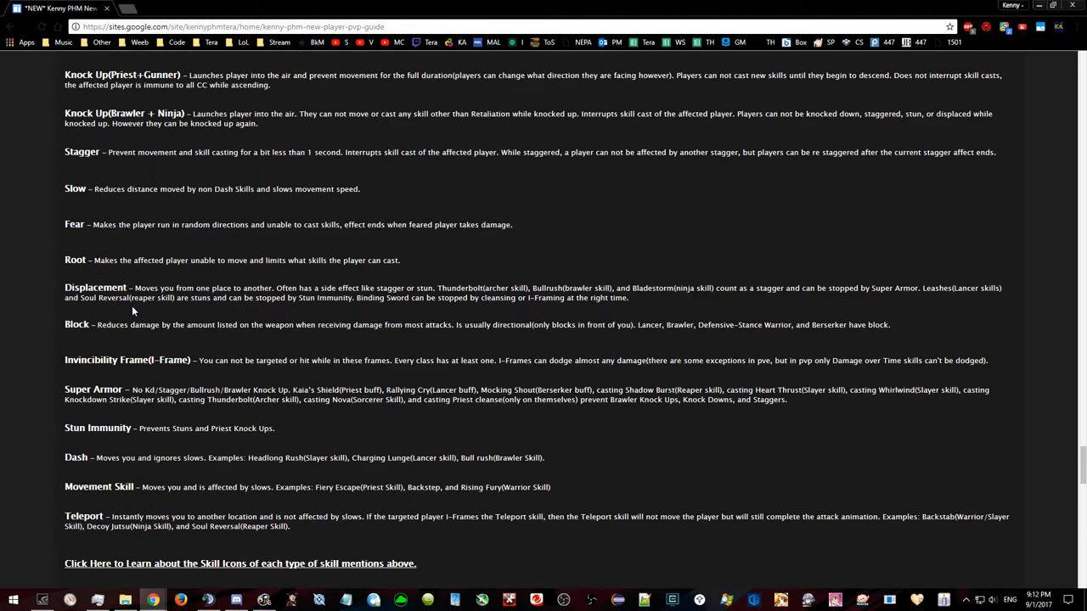
scroll(up, 3)
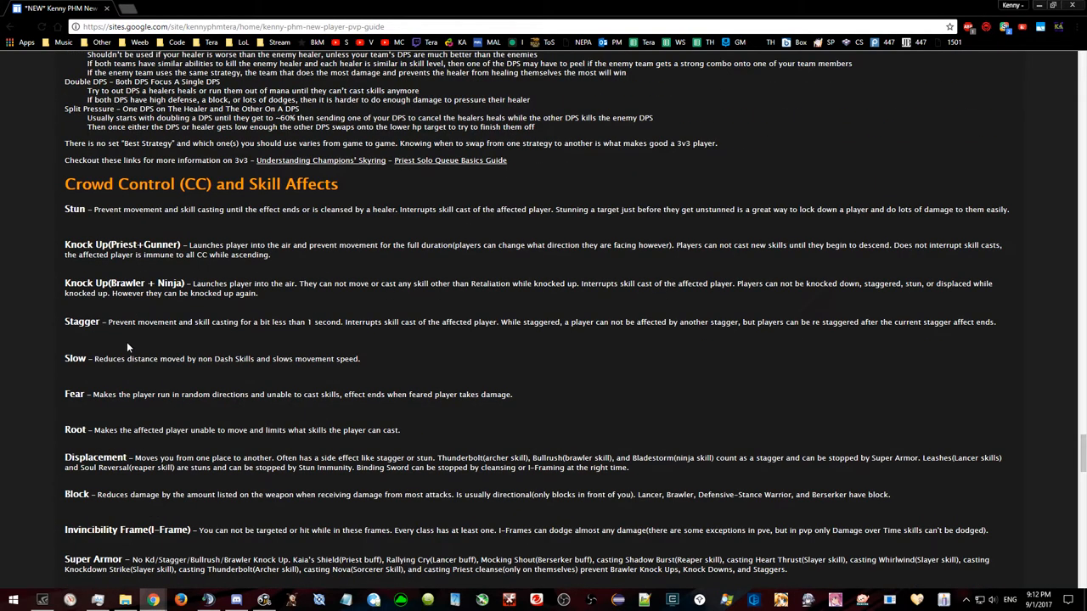
scroll(down, 3)
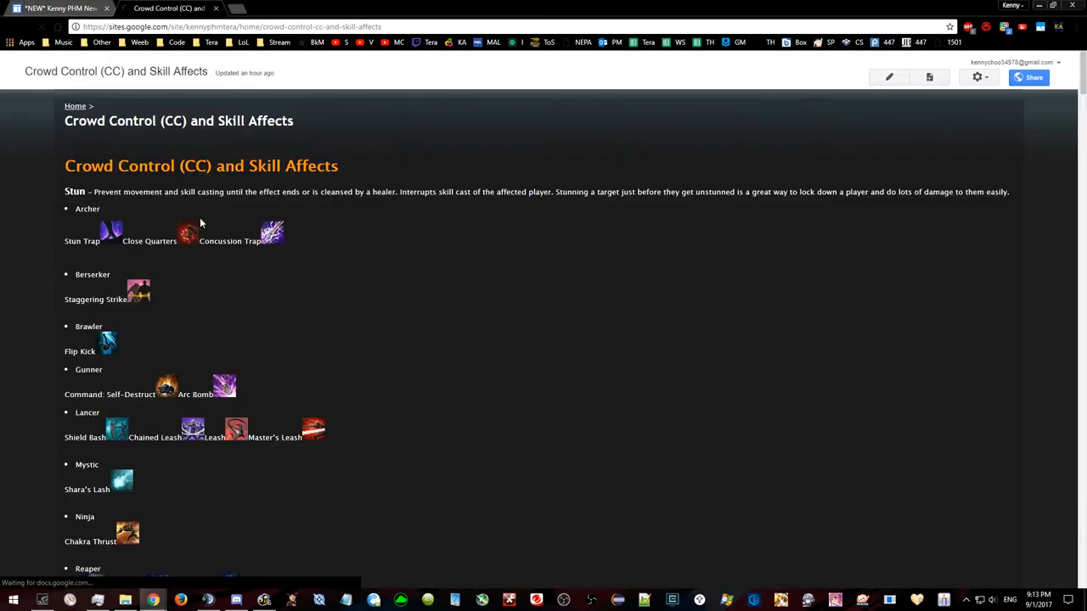
Step: Scroll through the Crowd Control page's per-class skill icons for each effect
scroll(down, 3)
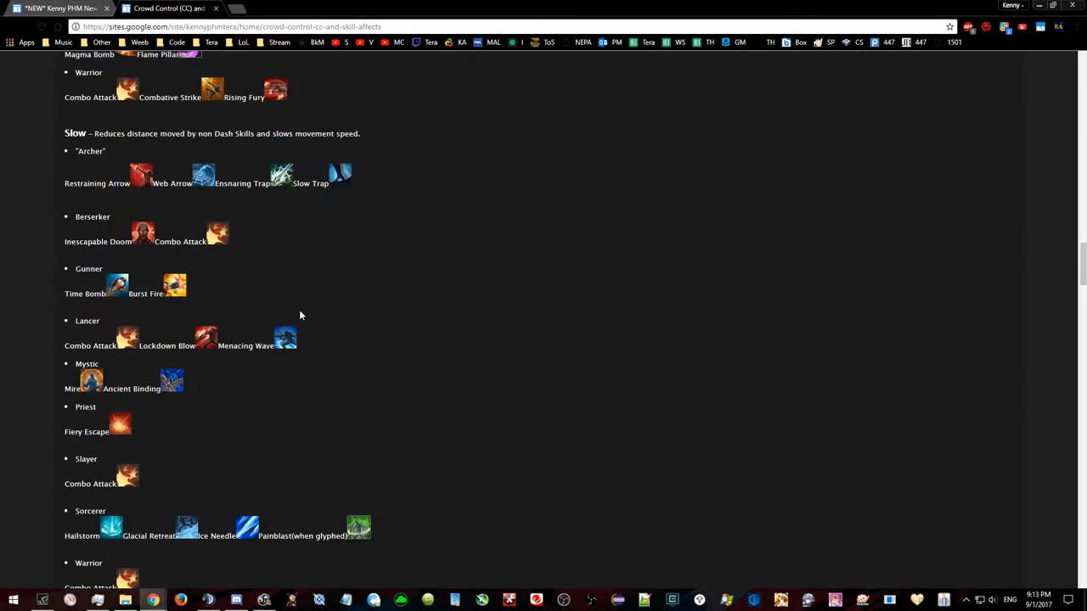
scroll(down, 3)
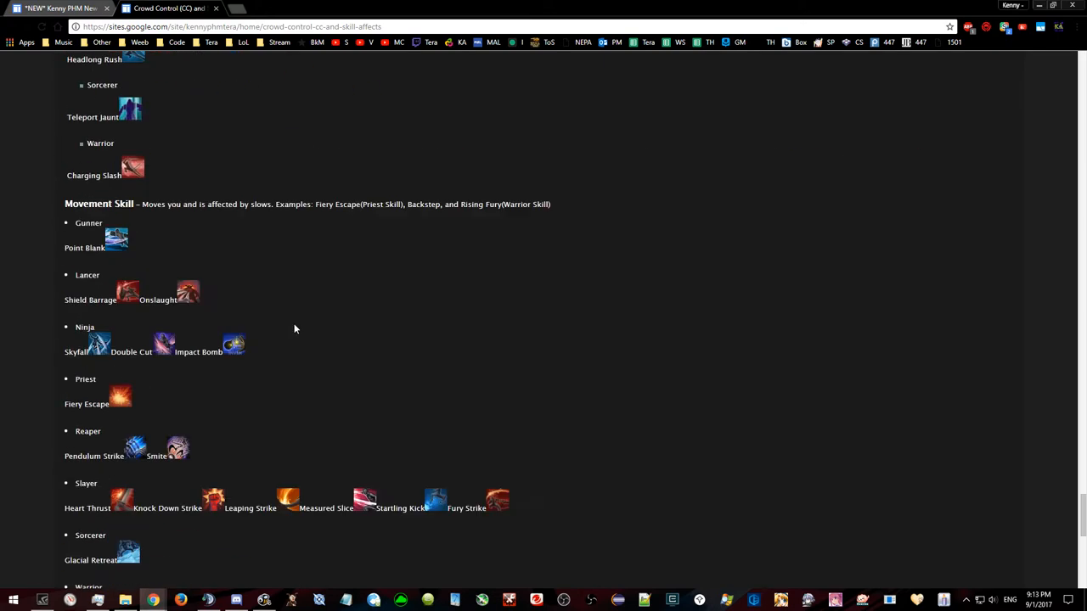
scroll(down, 3)
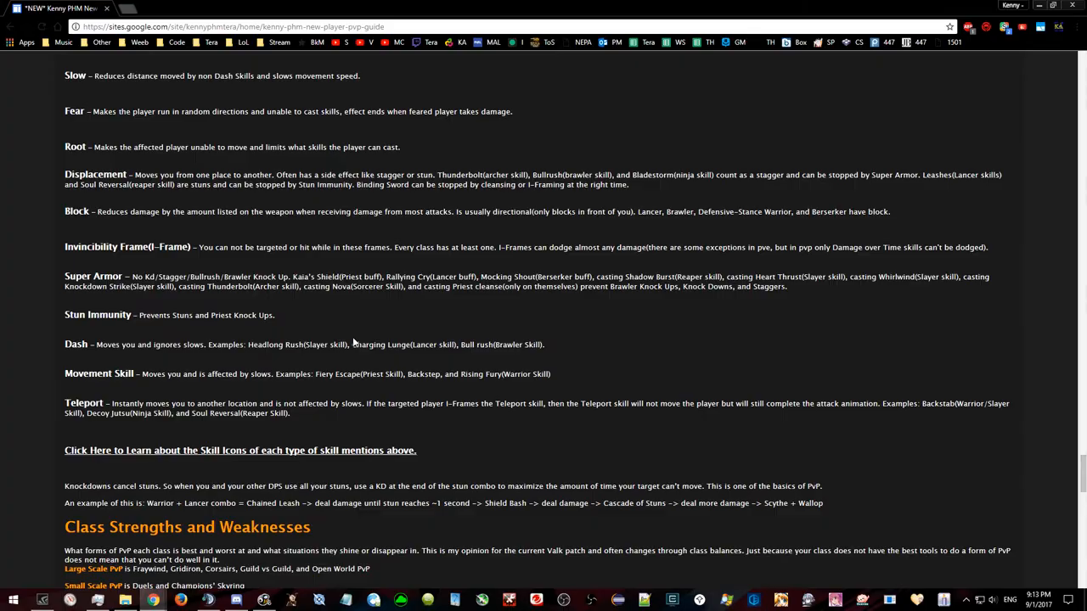
Step: Read down the PvP guide to the Class Strengths and Weaknesses section
scroll(down, 3)
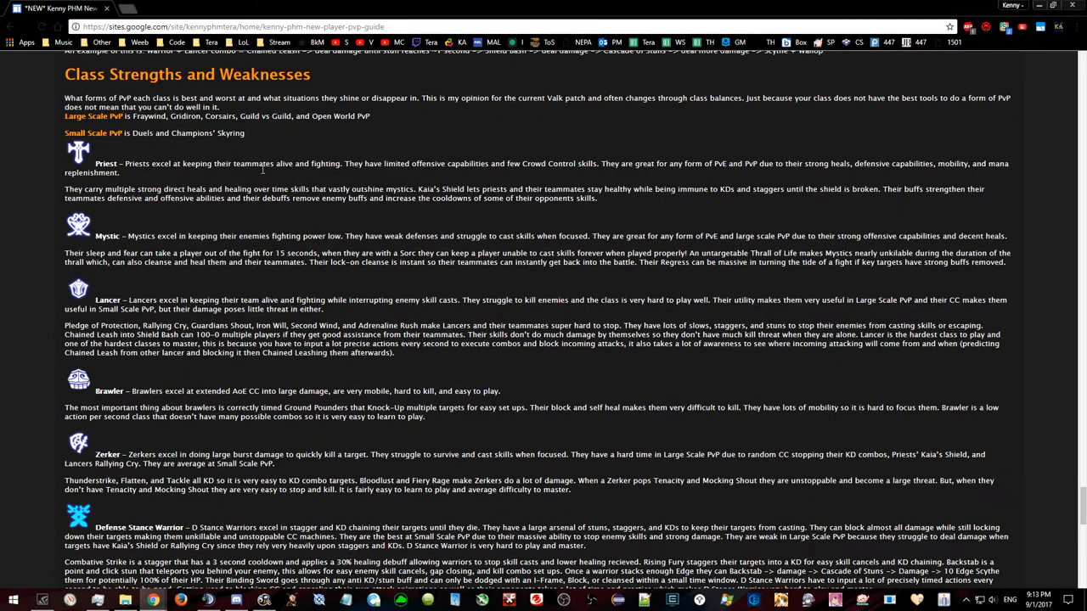
scroll(down, 3)
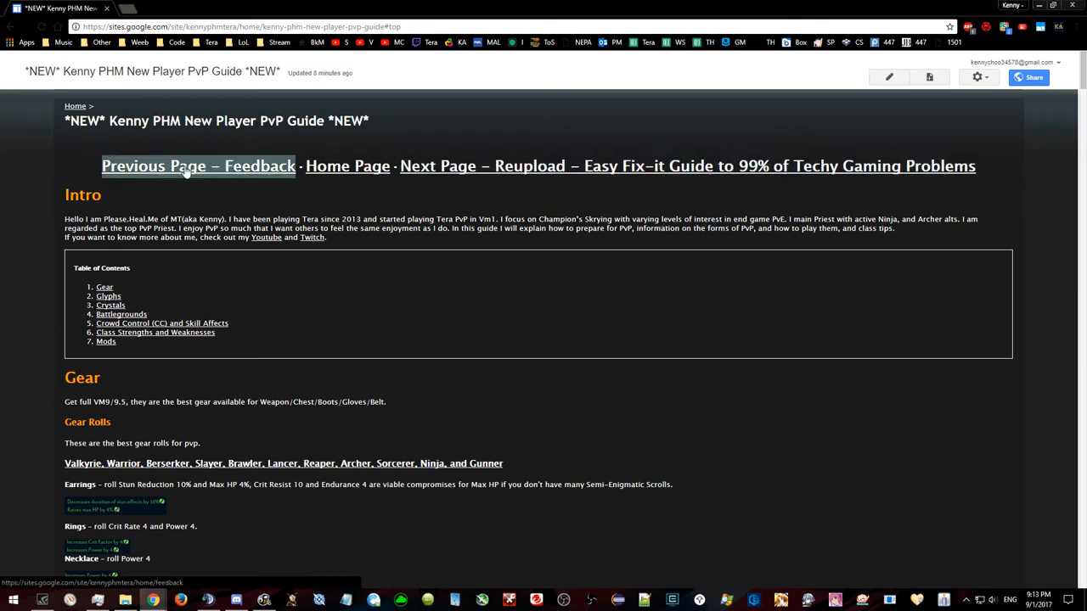
Step: Go back from the PvP guide to the Community page, then toward Guides
click(197, 166)
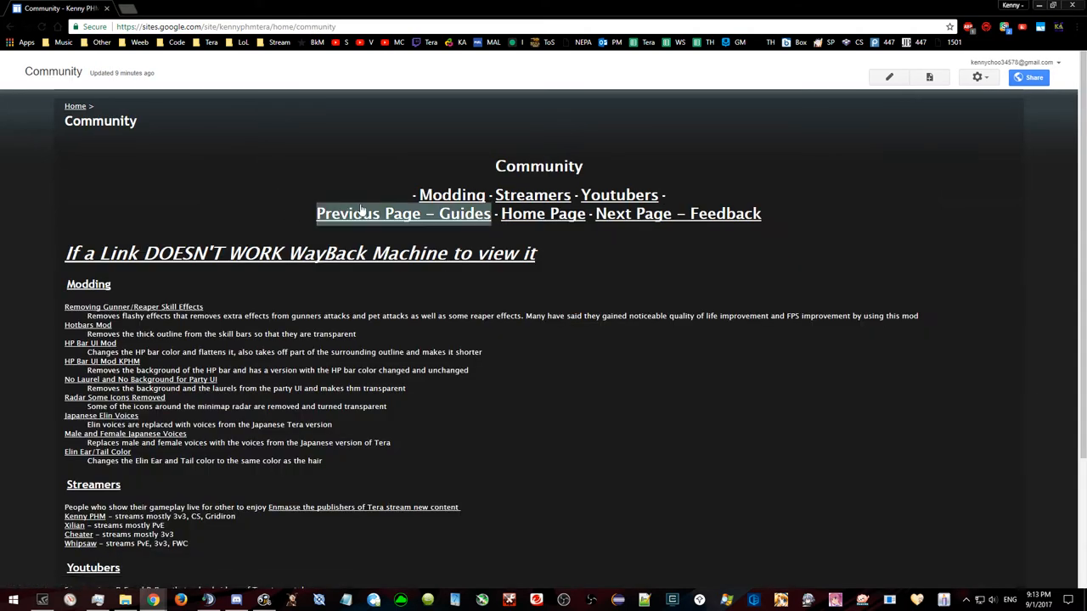
click(402, 213)
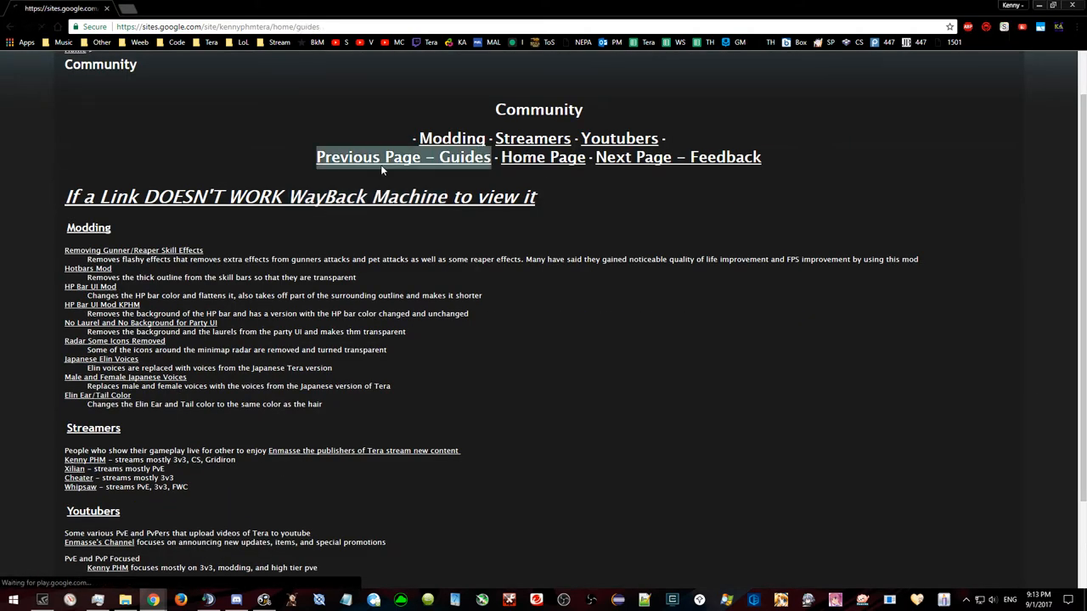